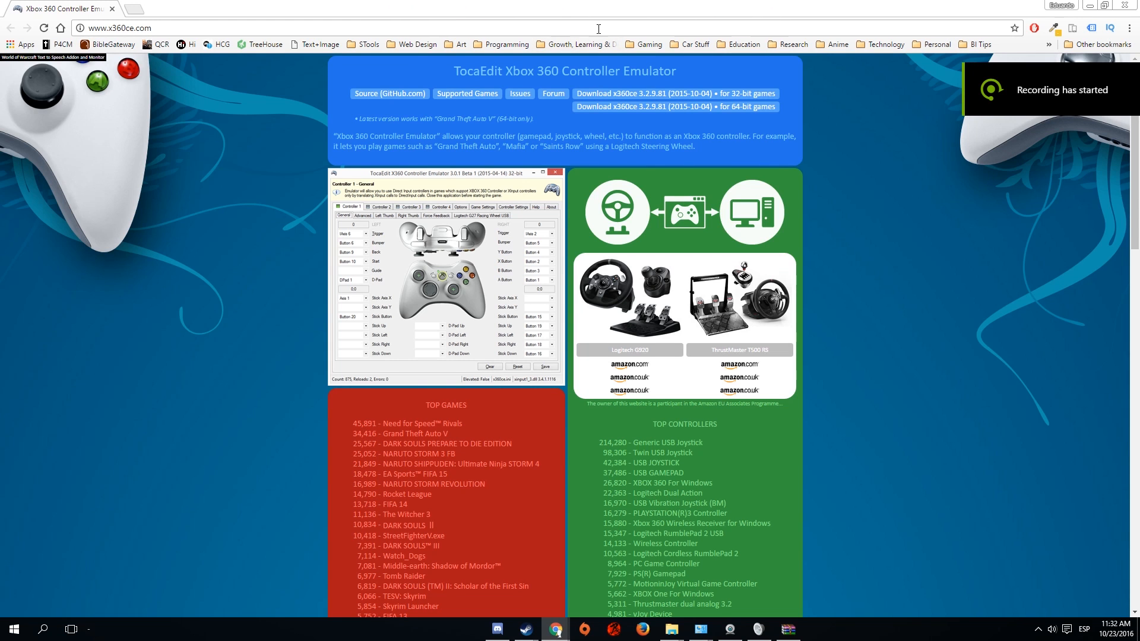
mouse_move(629, 133)
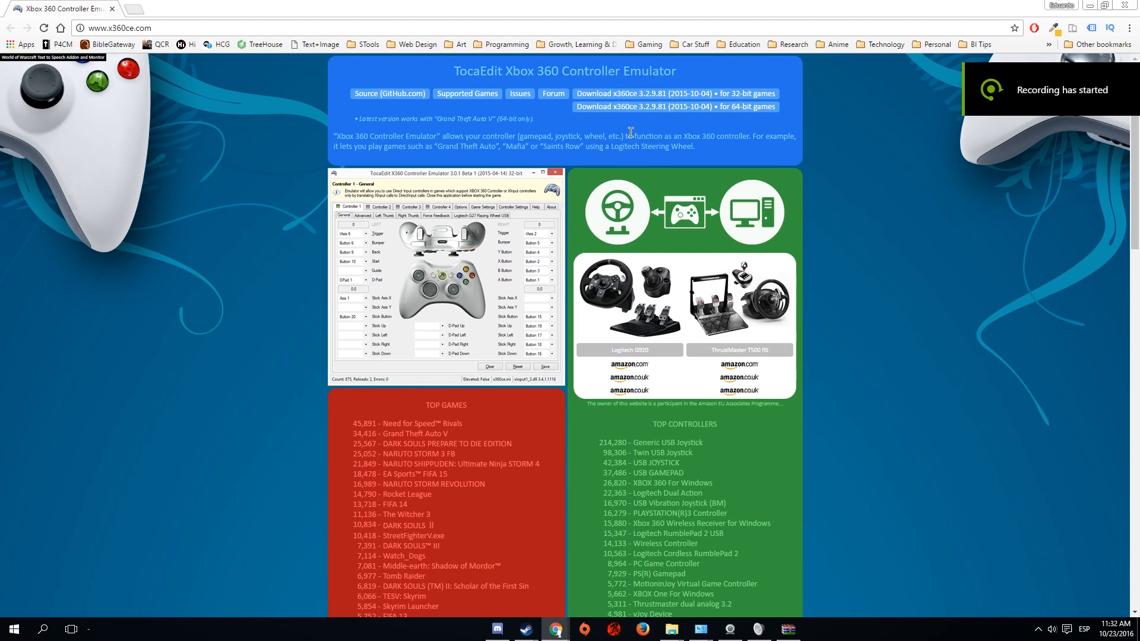
Download the 64-bit x360ce zip archive from x360ce.com in Chrome
click(643, 105)
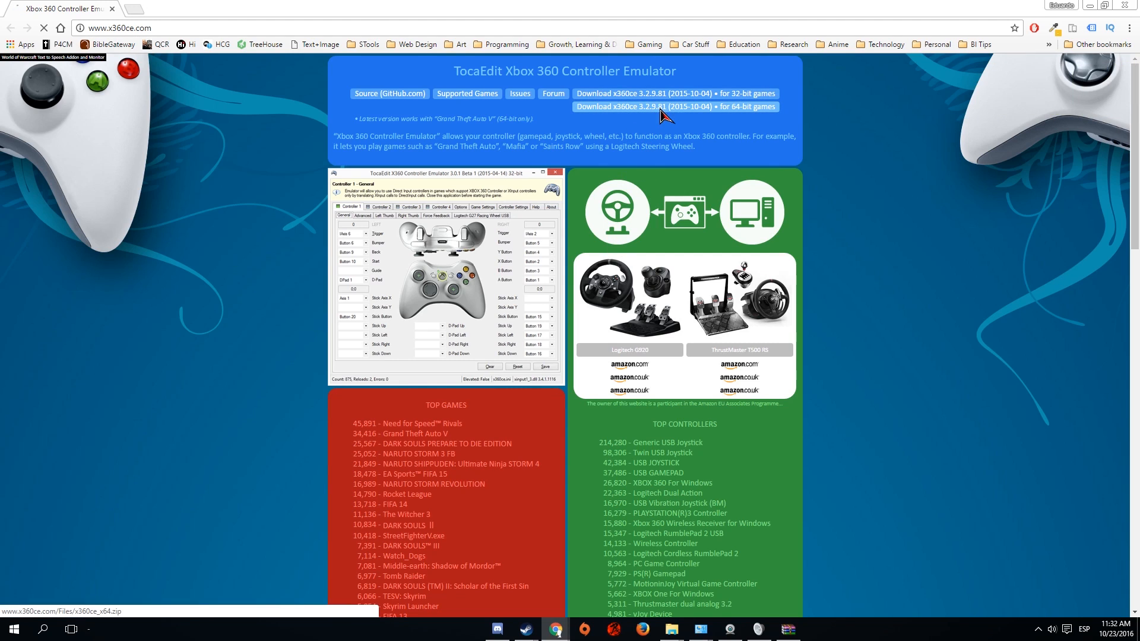
click(643, 106)
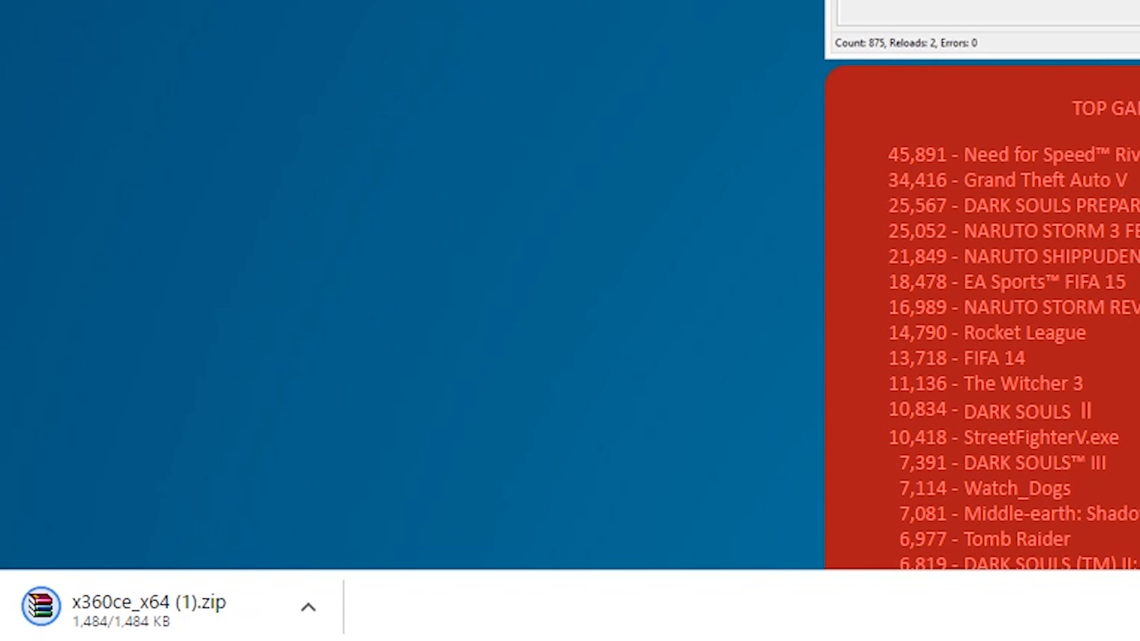
mouse_move(265, 476)
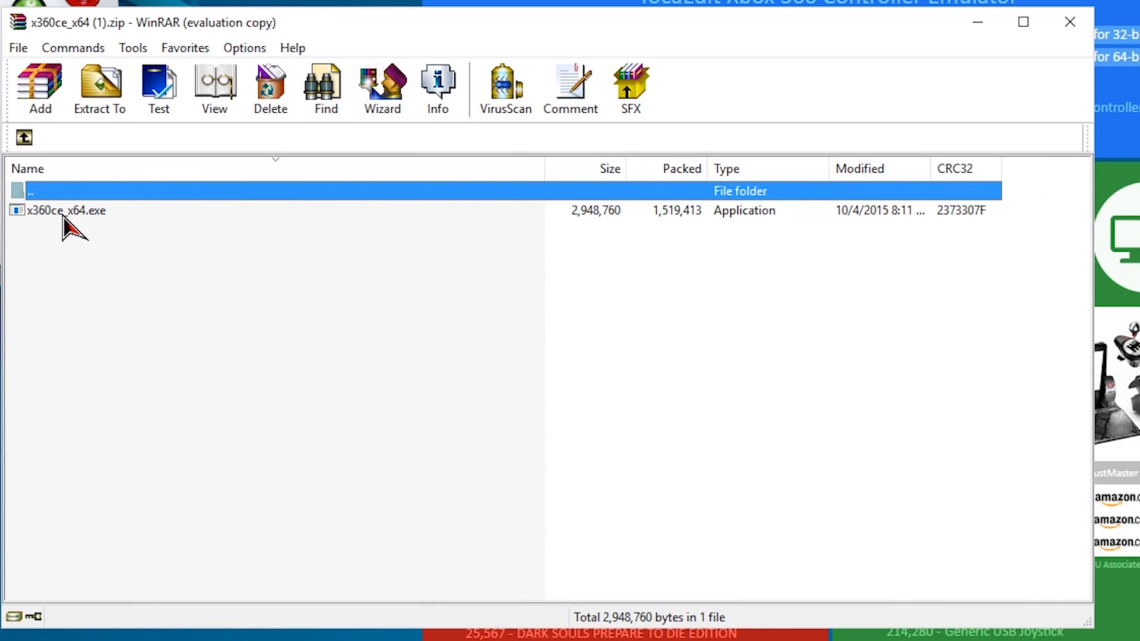
Extract x360ce_x64.exe from the zip into a new Downloads folder with WinRAR
click(66, 210)
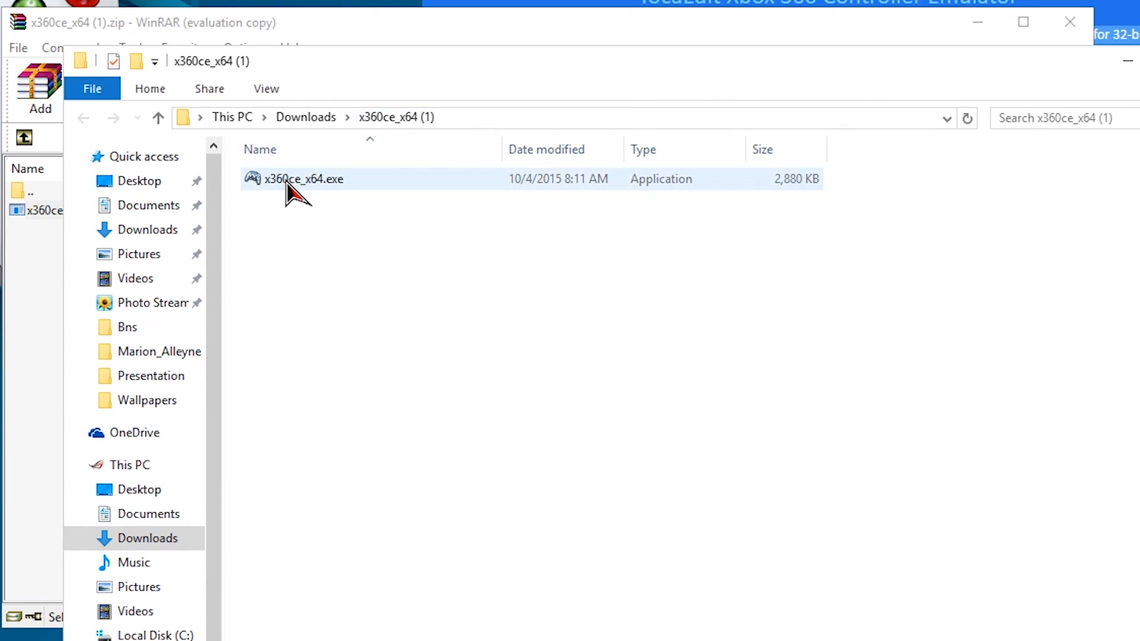
click(303, 180)
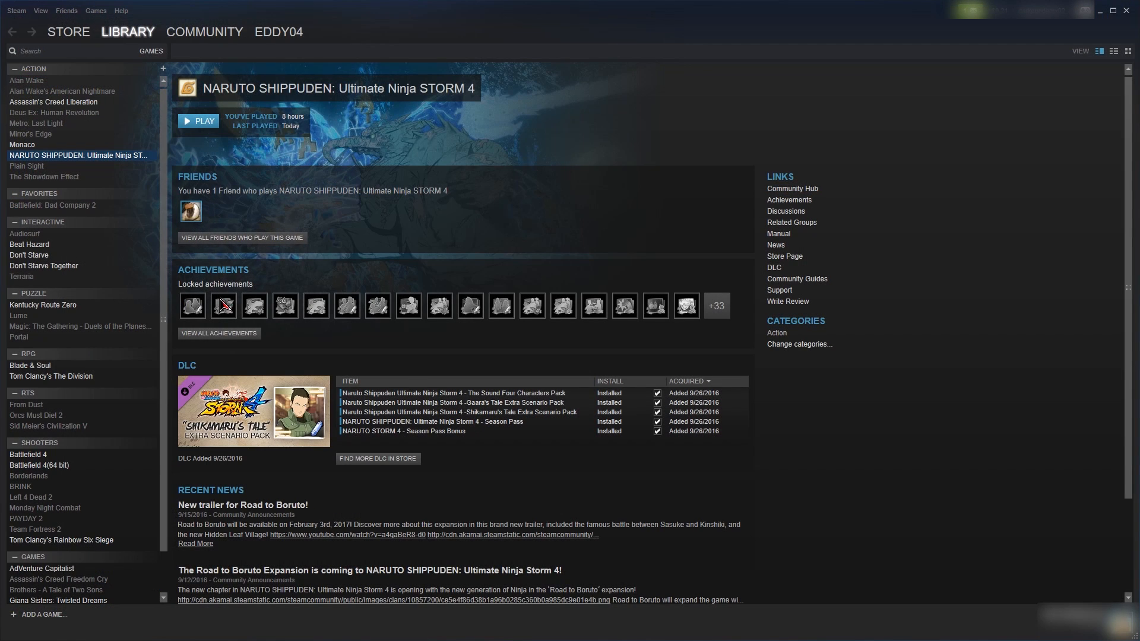
mouse_move(46, 98)
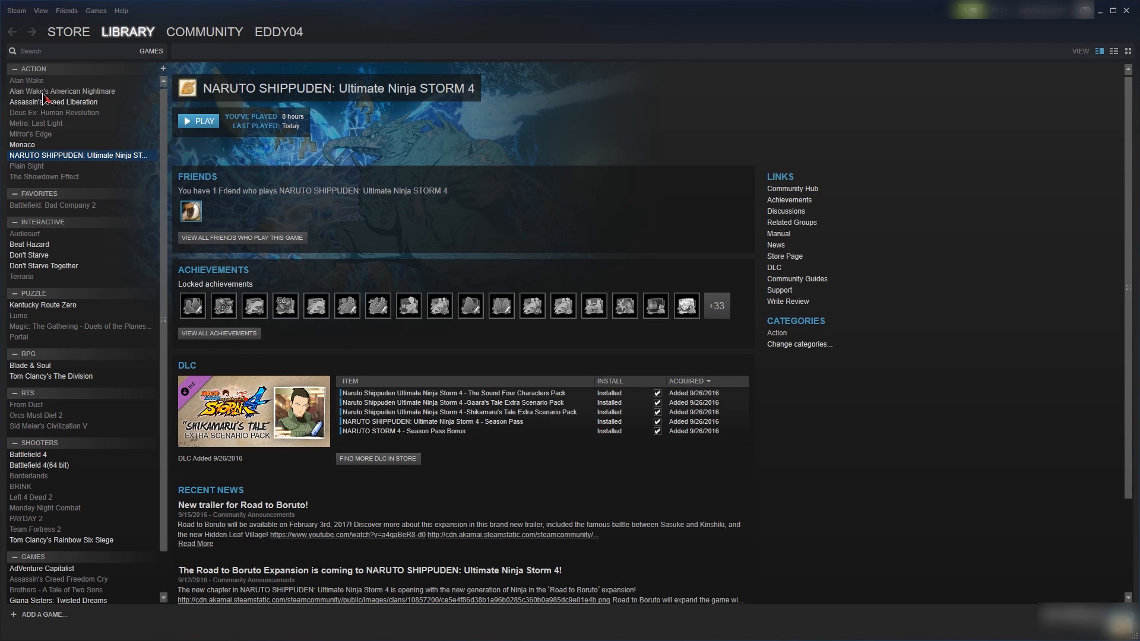
Browse the NARUTO STORM 4 installation folder via the game's Steam Properties, Local Files
right_click(78, 155)
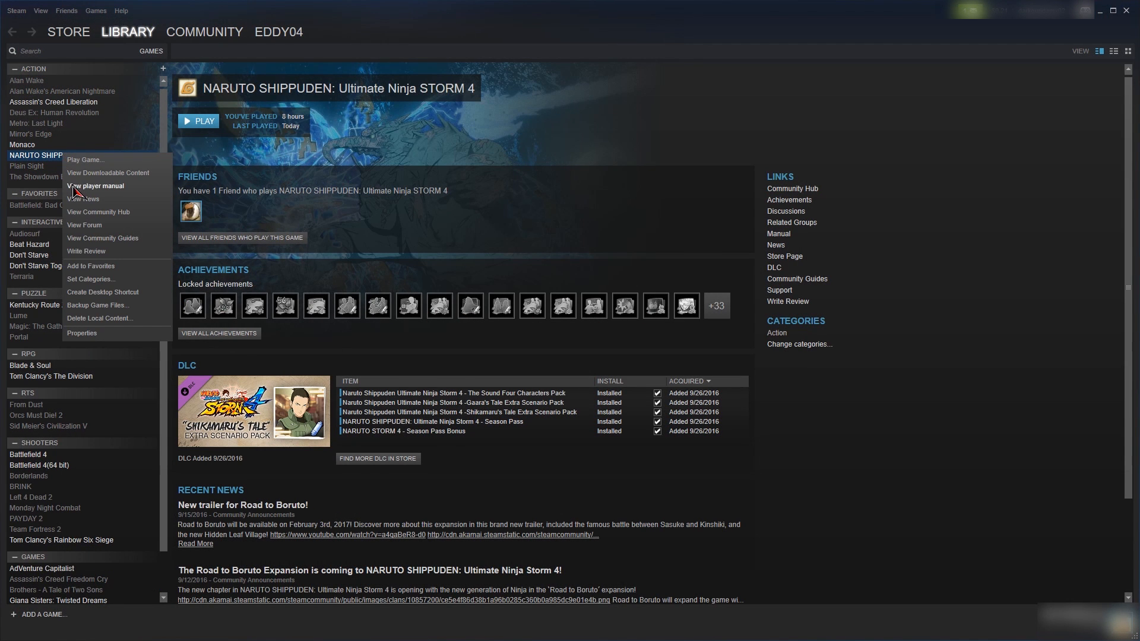
mouse_move(100, 311)
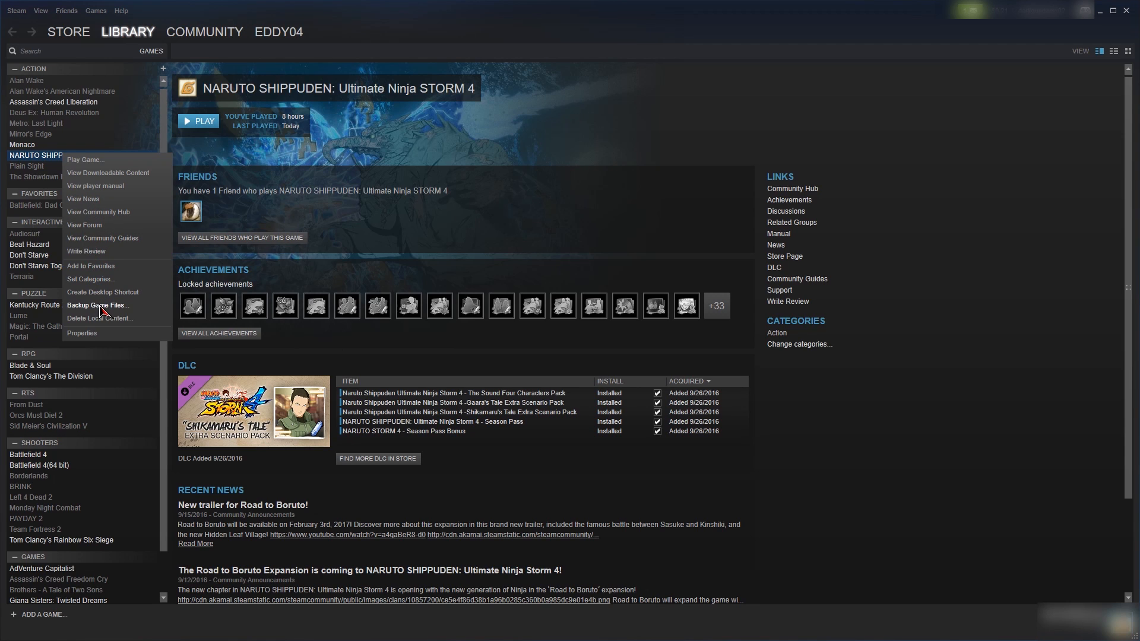
mouse_move(95, 333)
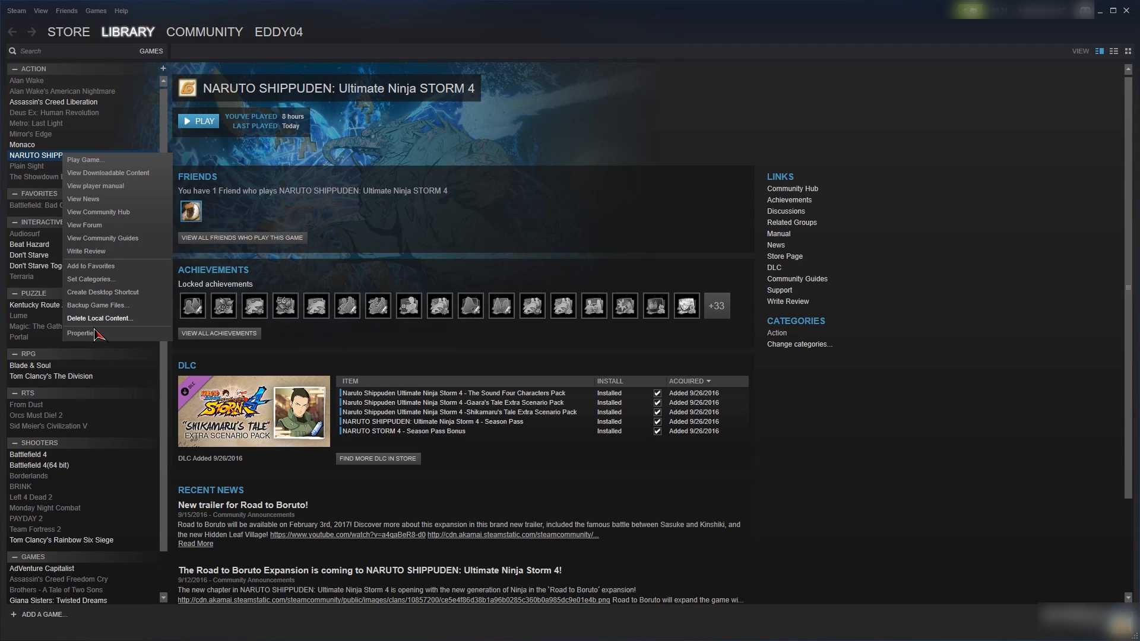
click(81, 333)
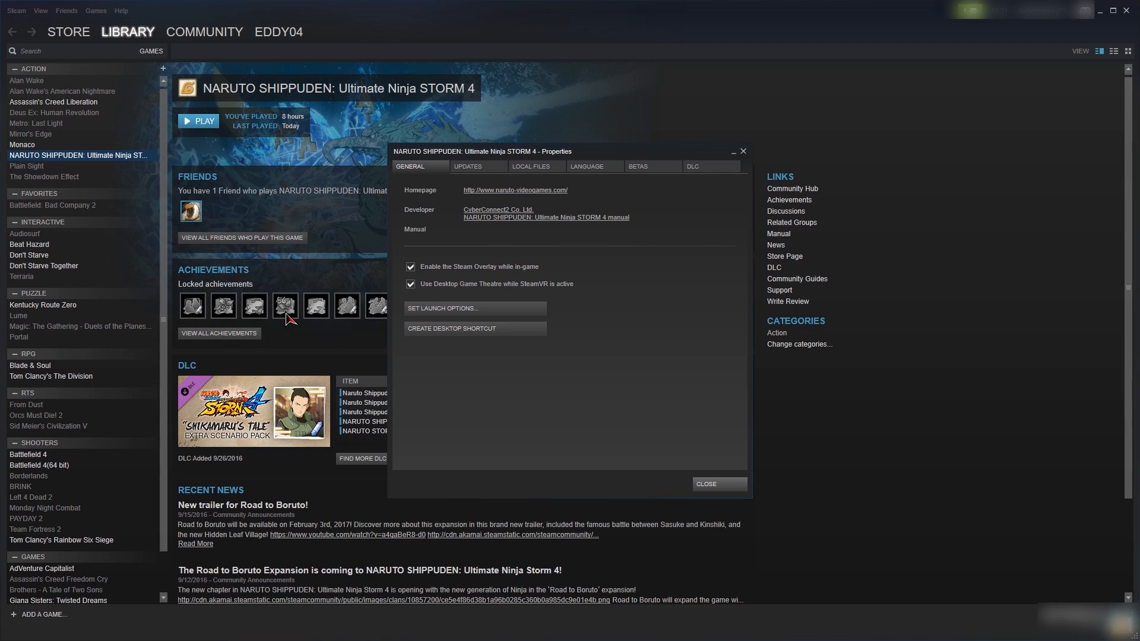
click(532, 166)
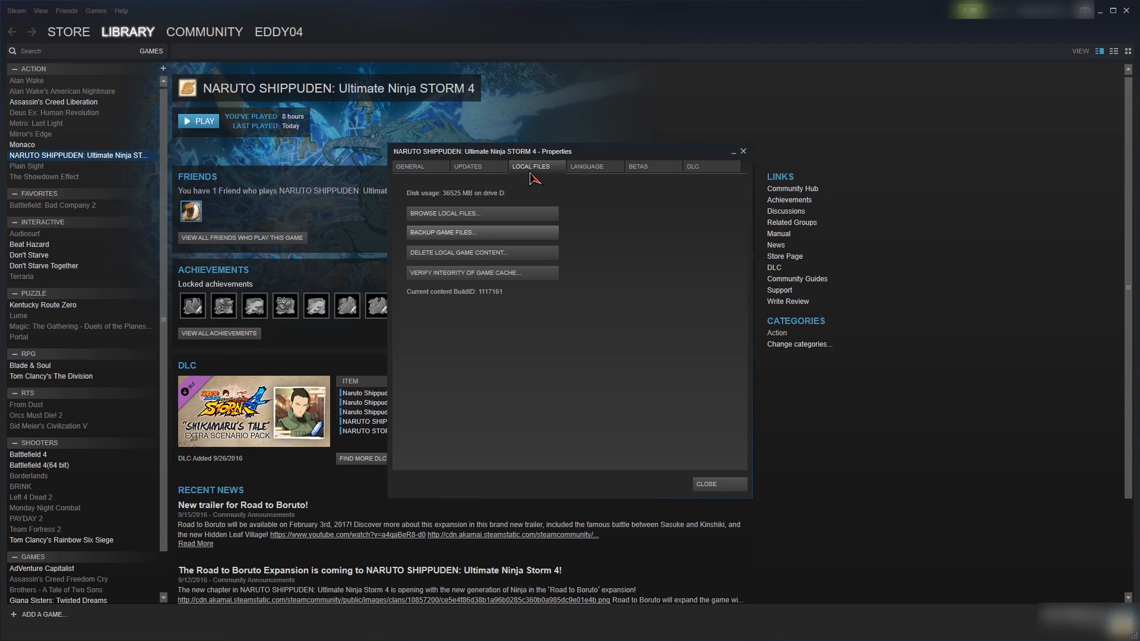
mouse_move(490, 222)
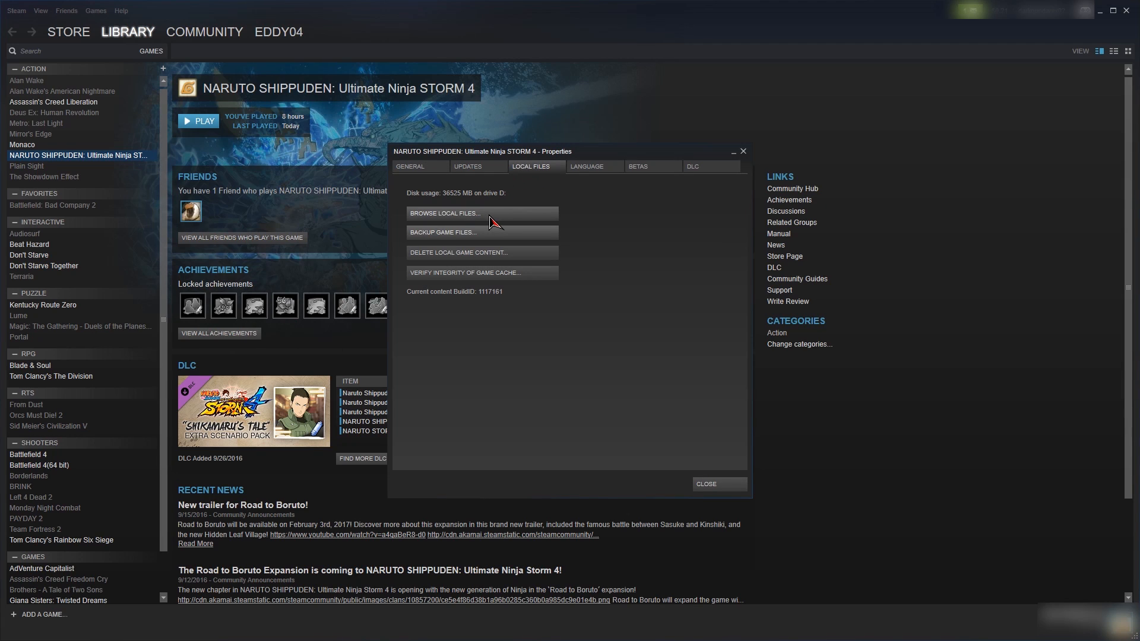
click(444, 212)
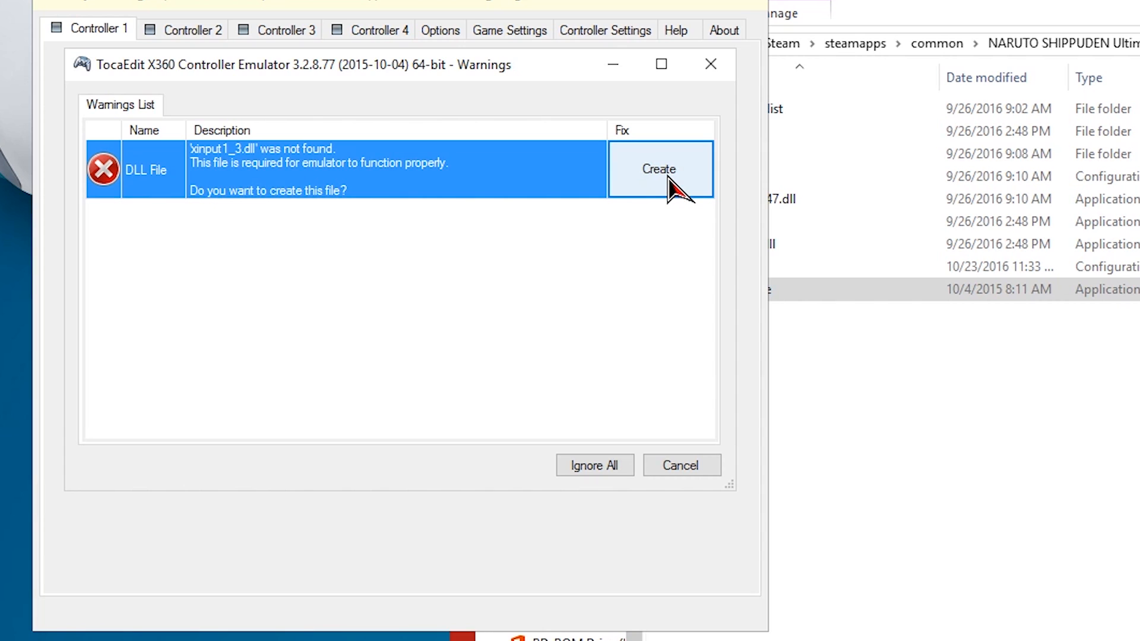
Create the missing xinput1_3.dll and load NSUNS4.exe settings for the first controller
click(659, 168)
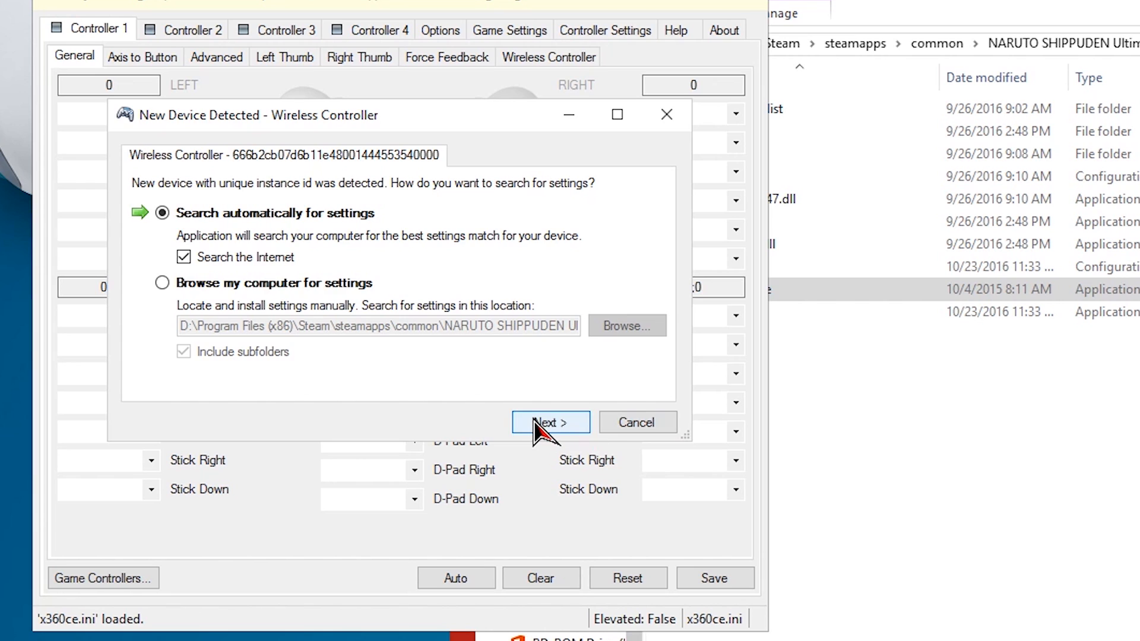
click(550, 423)
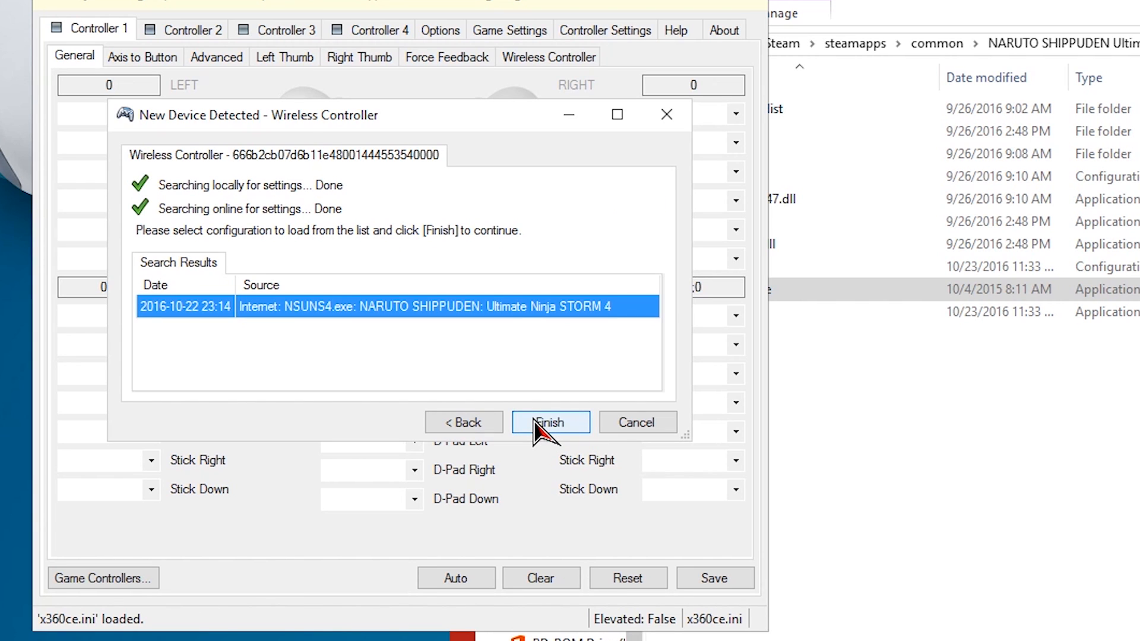
click(550, 423)
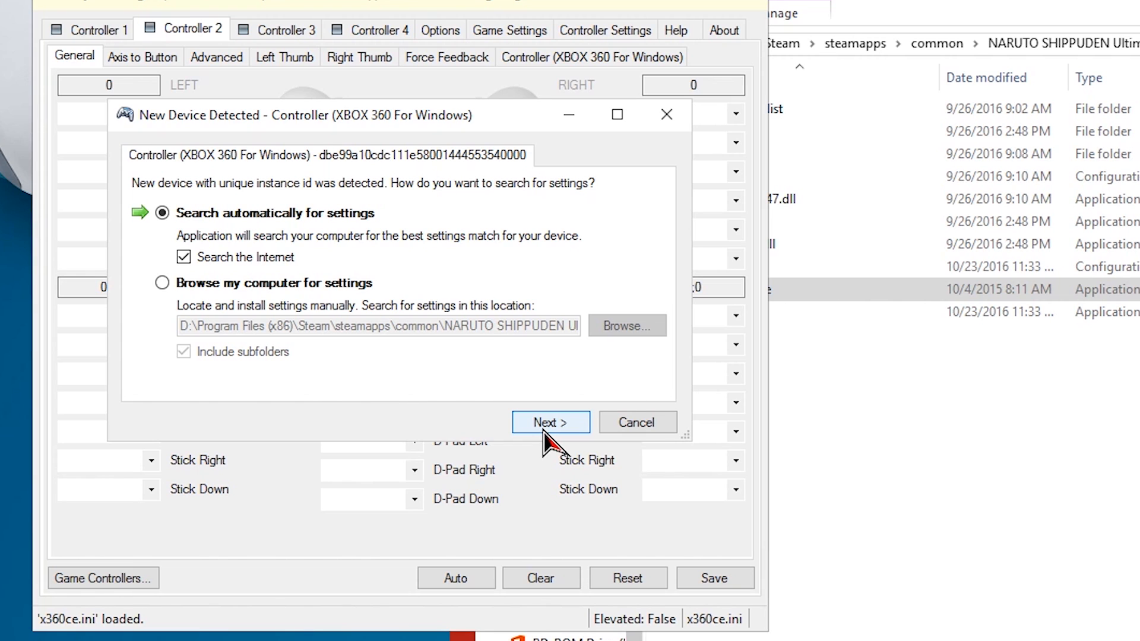
Load default settings for the second detected controller and save the configuration
click(550, 422)
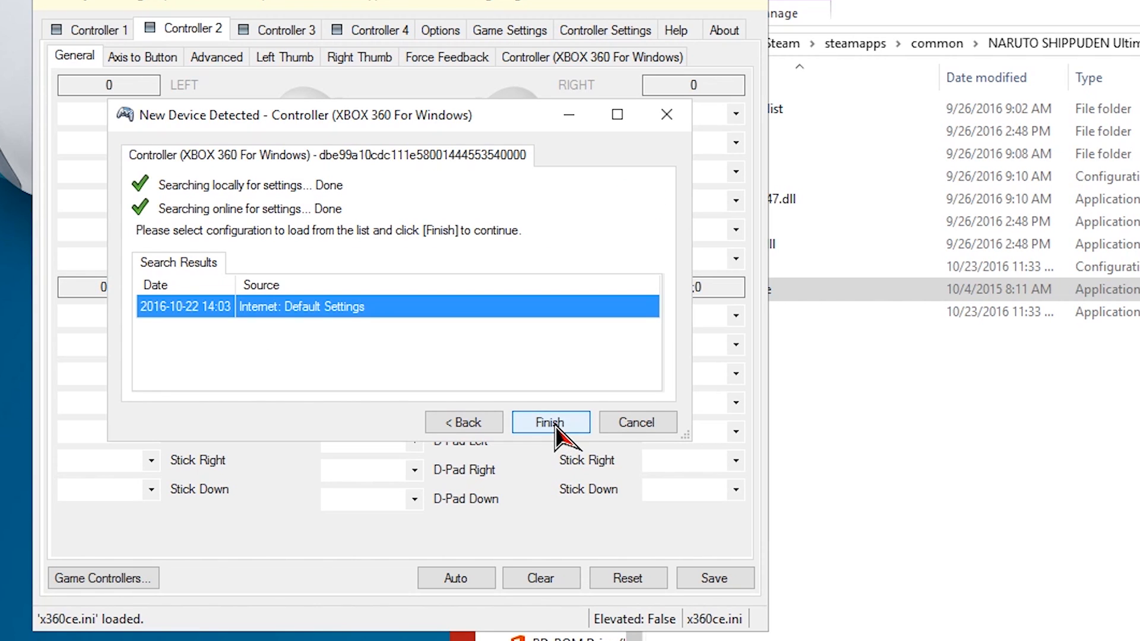
click(549, 423)
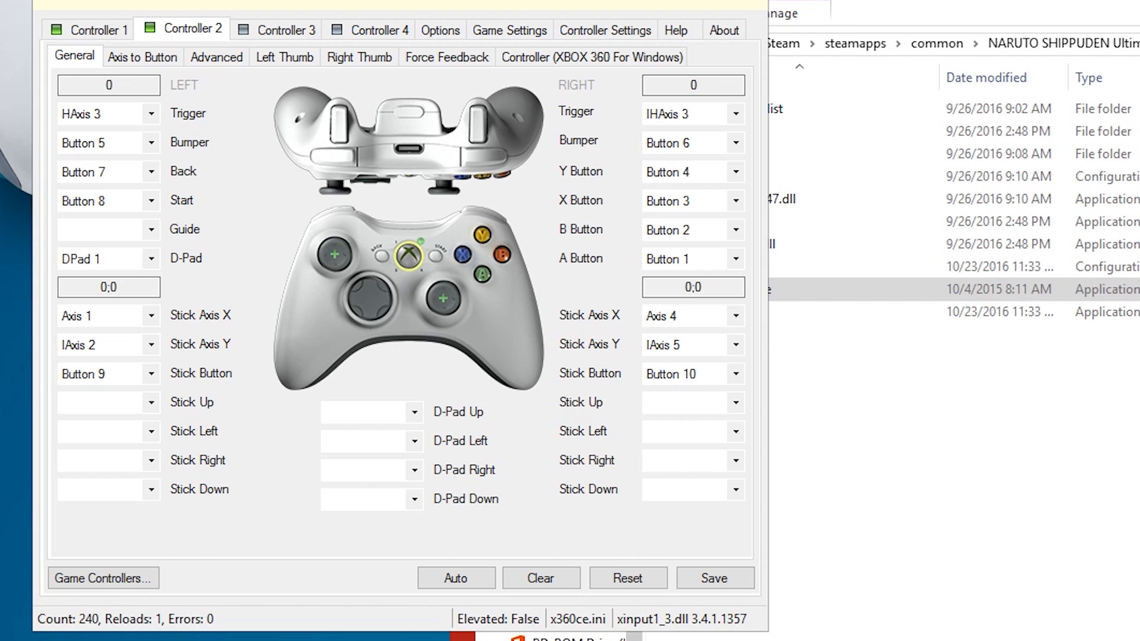
click(100, 29)
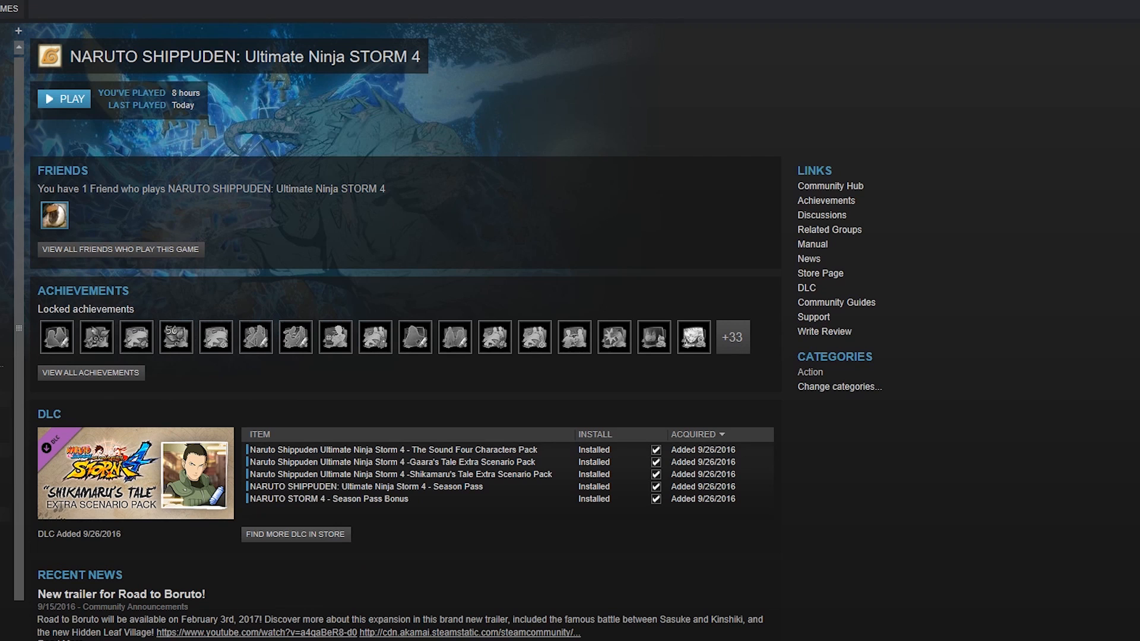
click(63, 99)
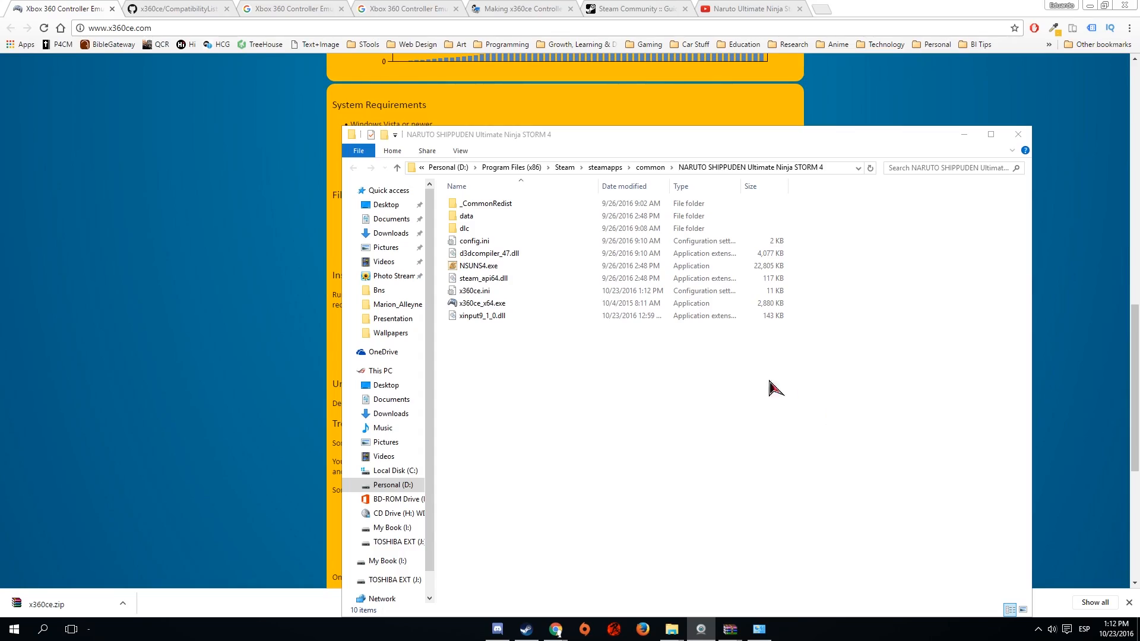
Launch NSUNS4.exe from the game folder now holding the x360ce files and xinput1_4.dll
click(477, 265)
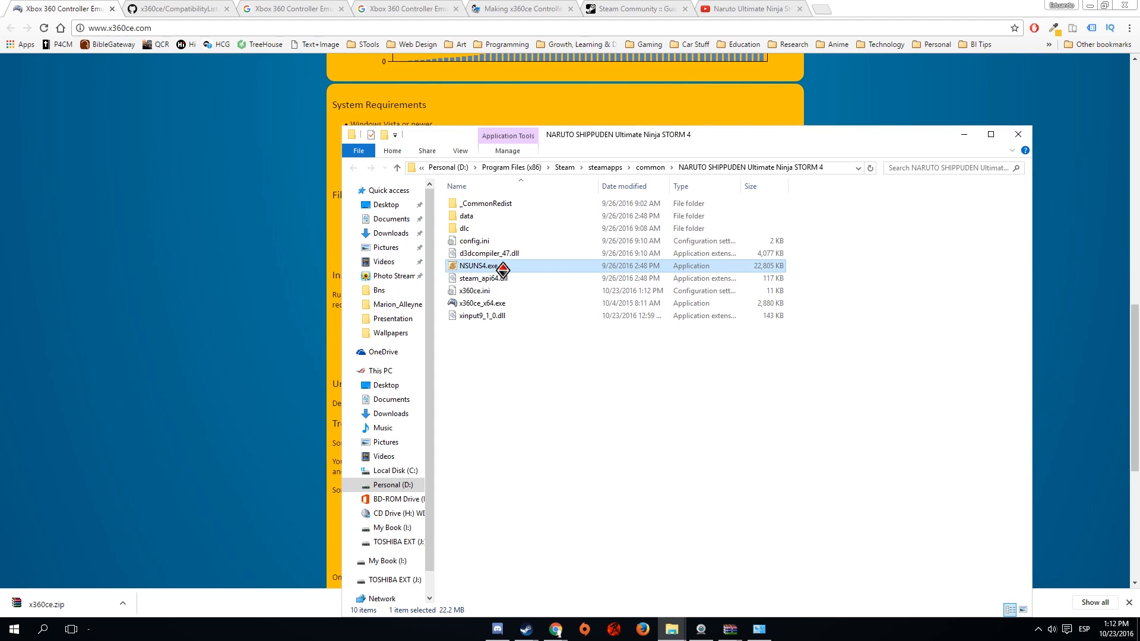
double_click(477, 264)
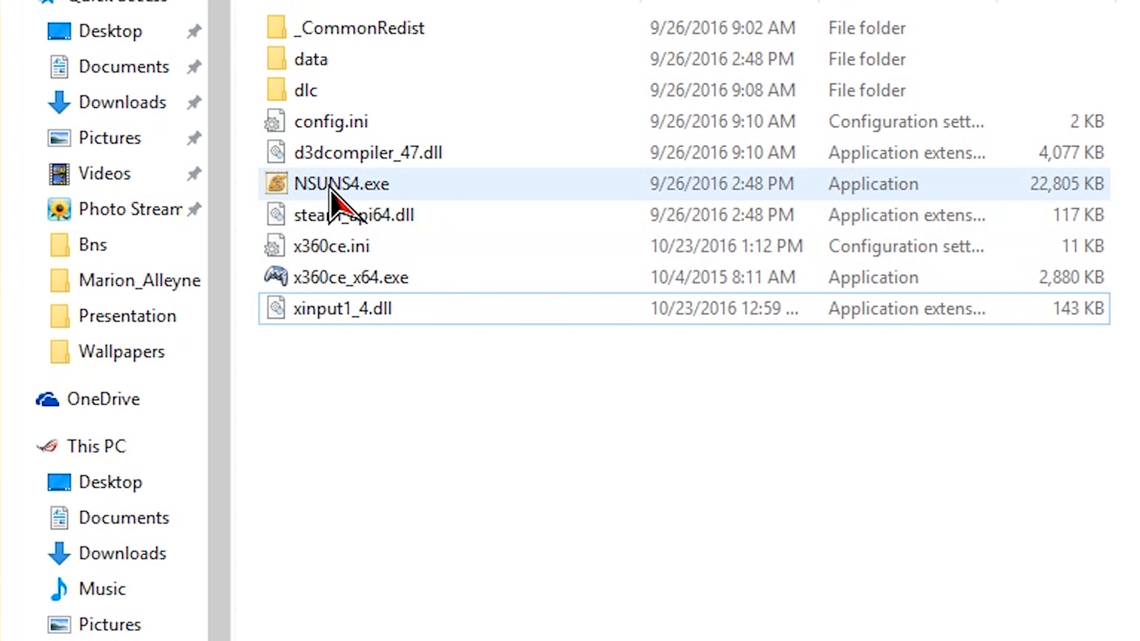
Run the game with the controller through Free Battle to stage select, choosing Grassy Waves Prairie
double_click(342, 183)
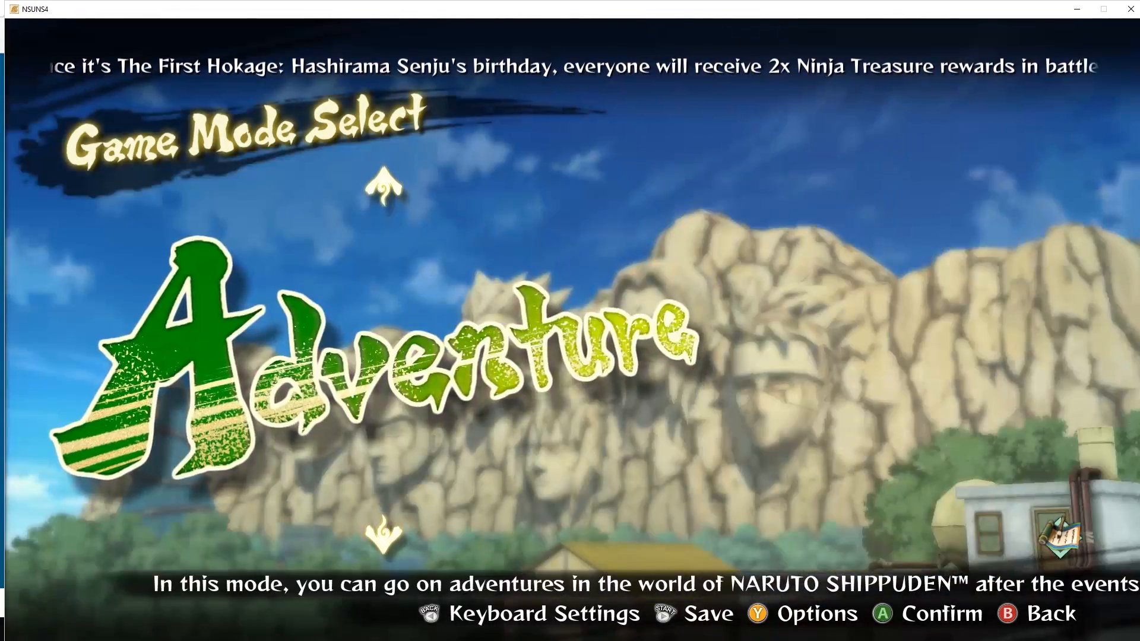
key(enter)
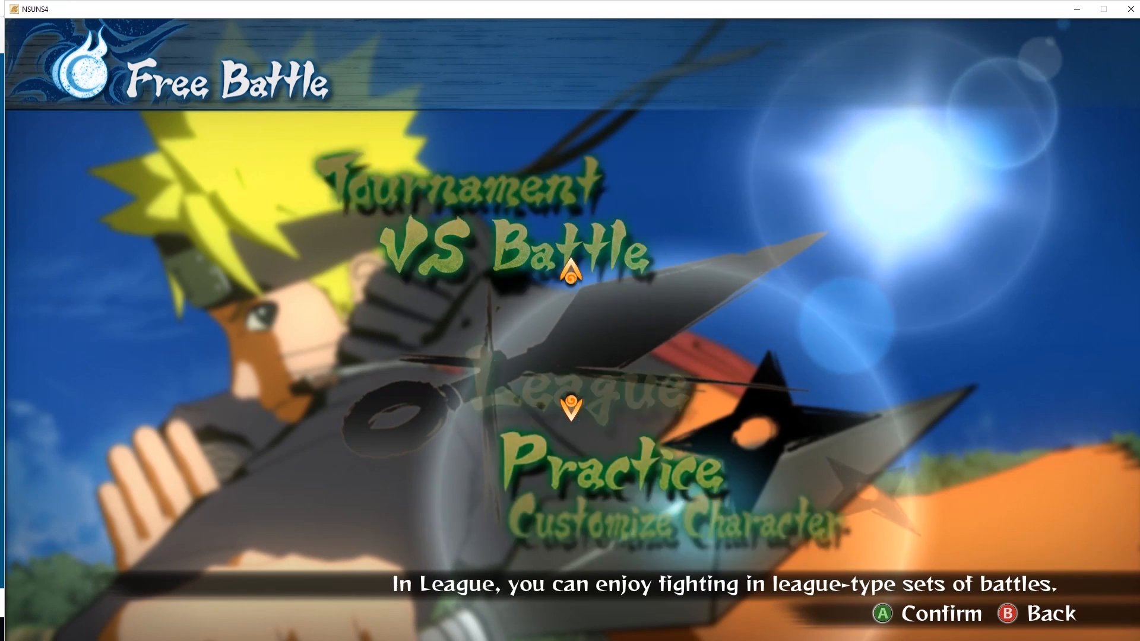
key(Up)
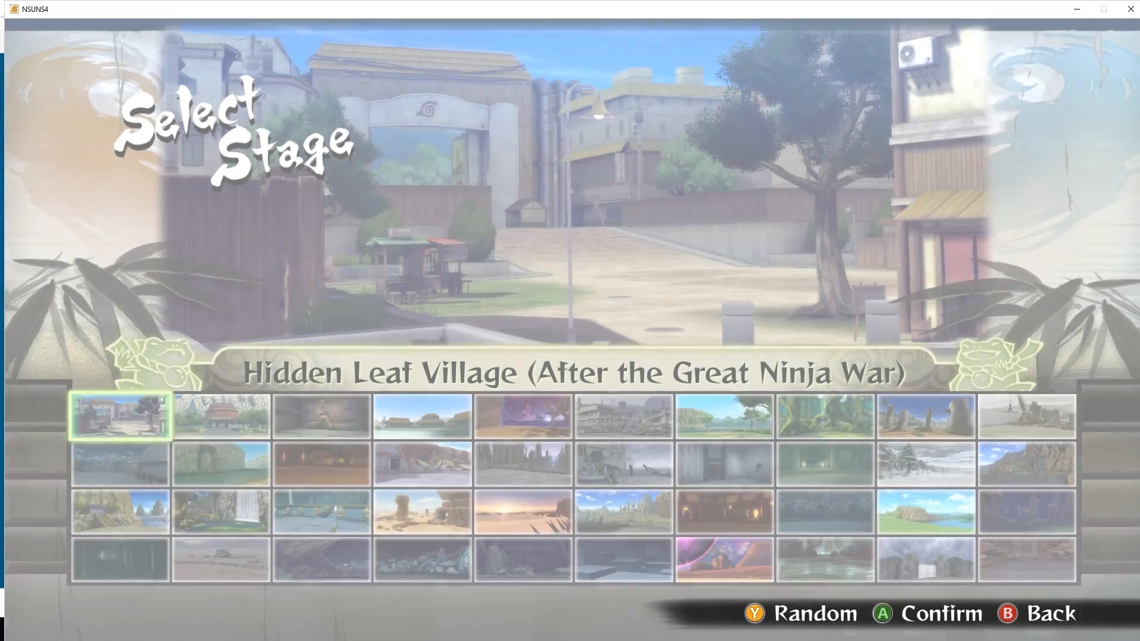
click(925, 513)
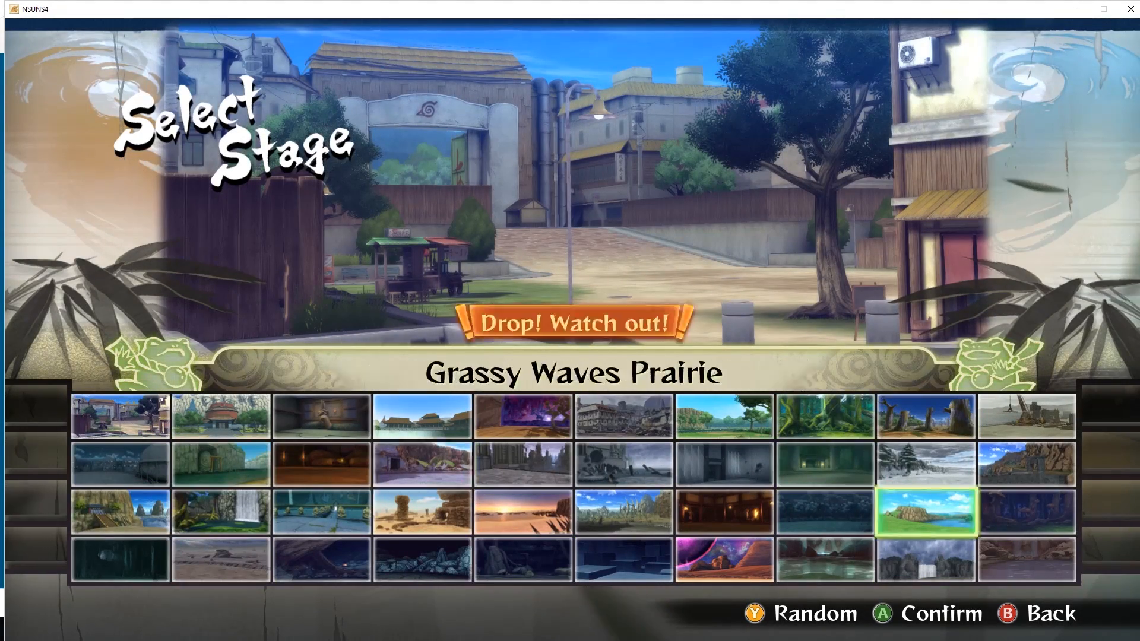